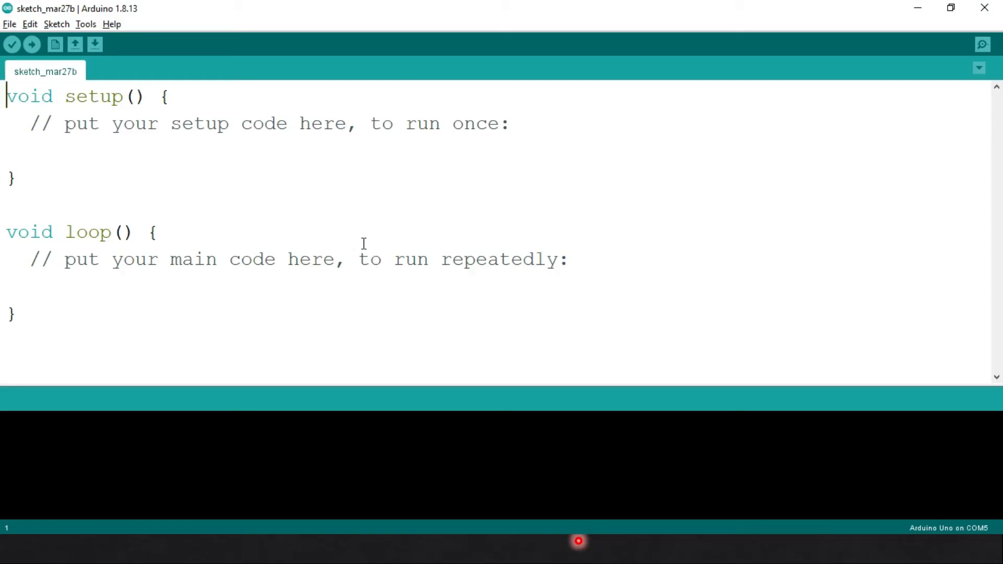
mouse_move(263, 221)
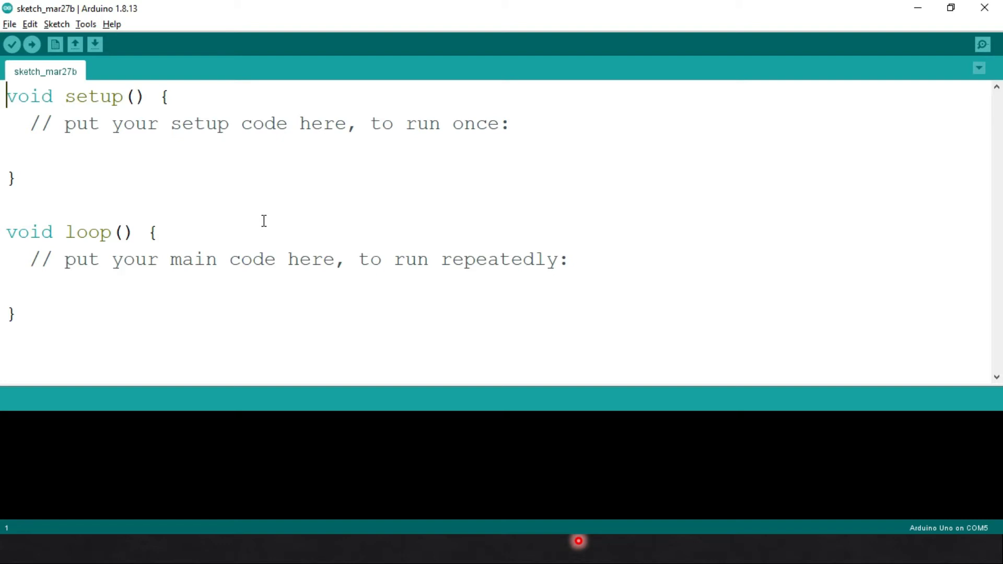
mouse_move(271, 243)
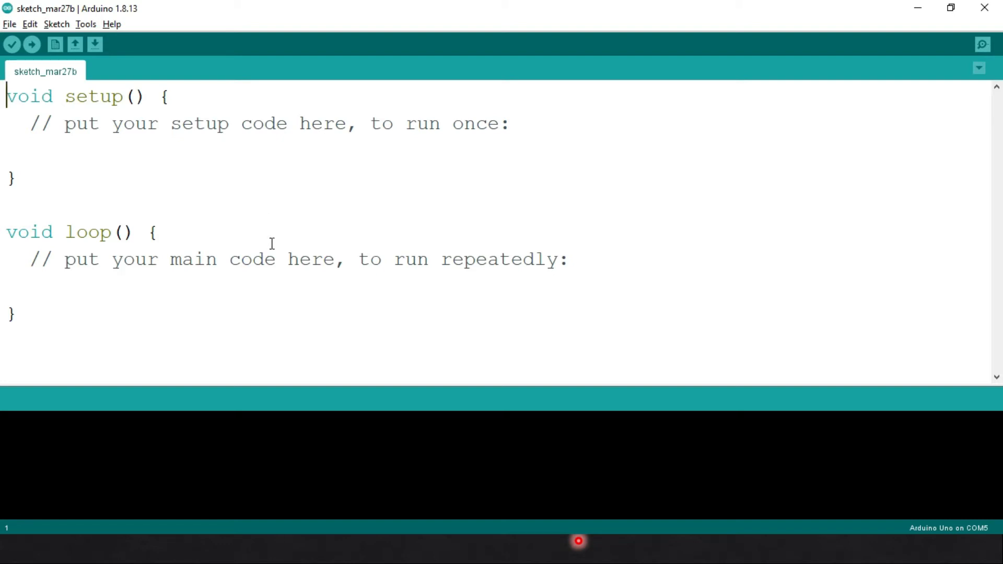
mouse_move(13, 44)
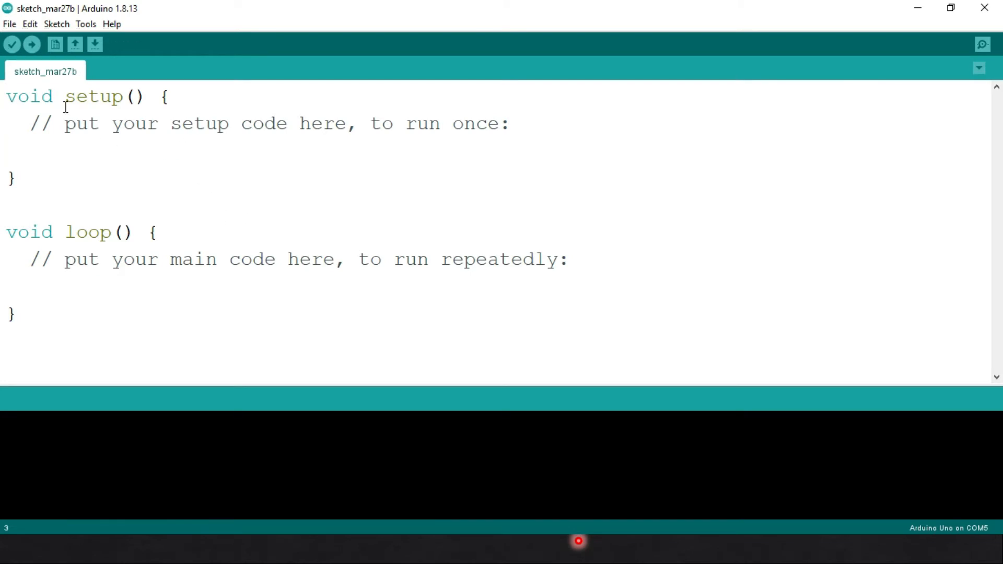
- Open the File menu over the blank starter sketch
click(9, 24)
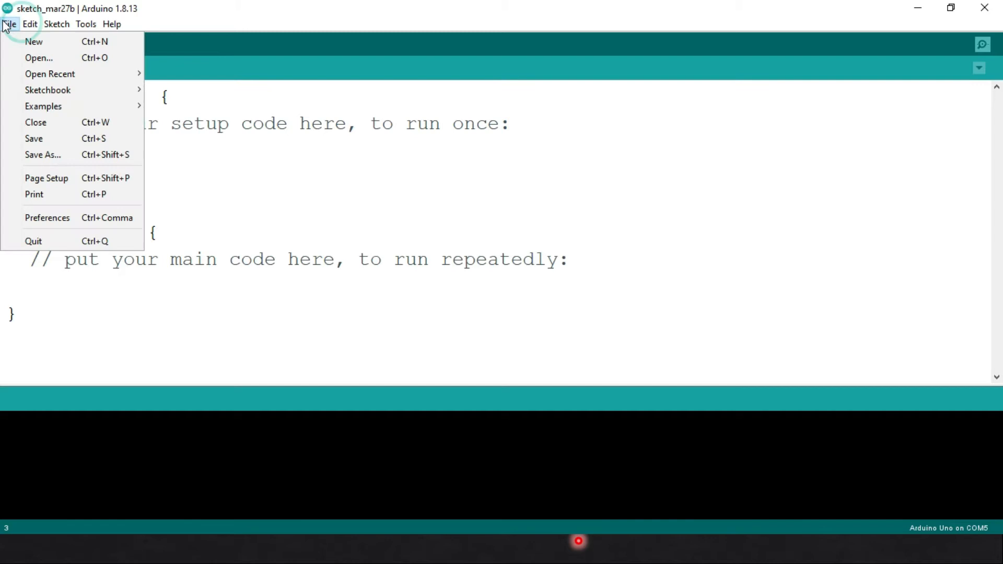
mouse_move(62, 226)
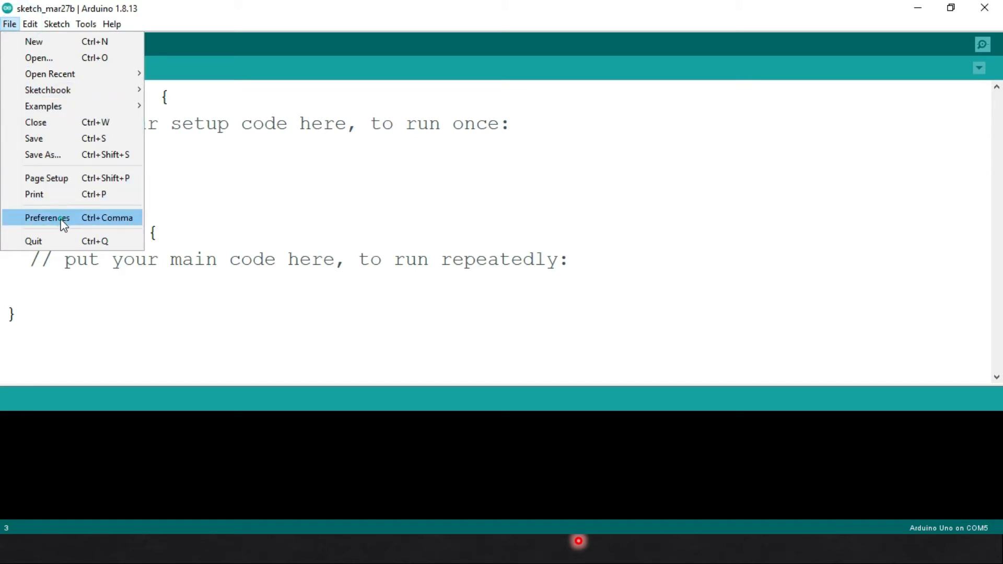
- Confirm the Preferences' Additional Boards Manager URLs include the esp8266 package index link
click(46, 218)
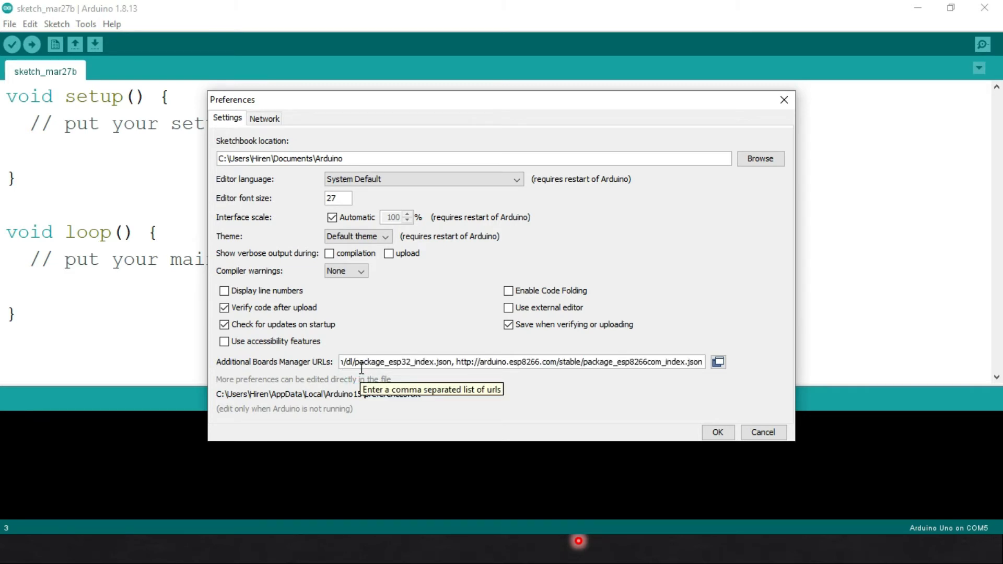
mouse_move(658, 396)
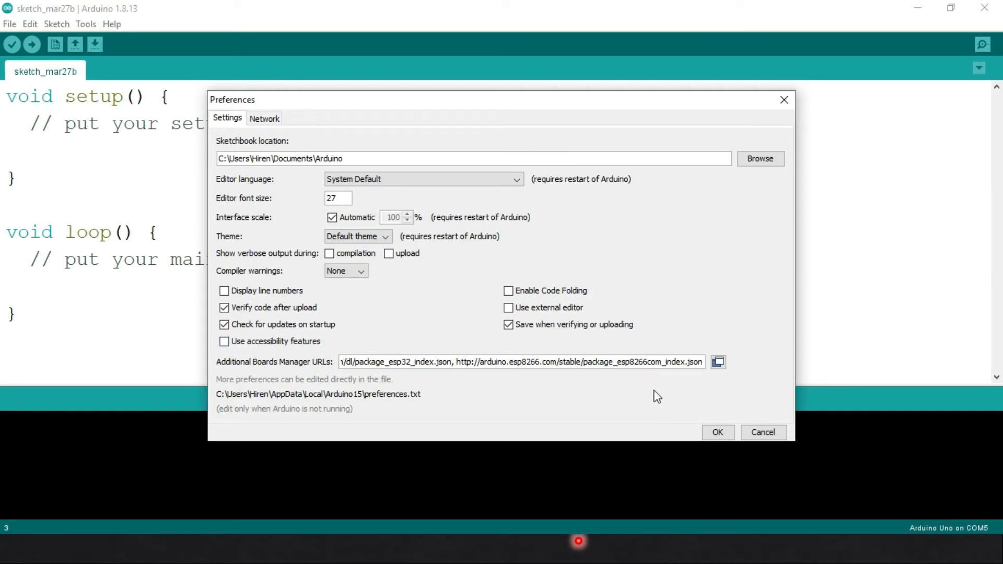
mouse_move(418, 391)
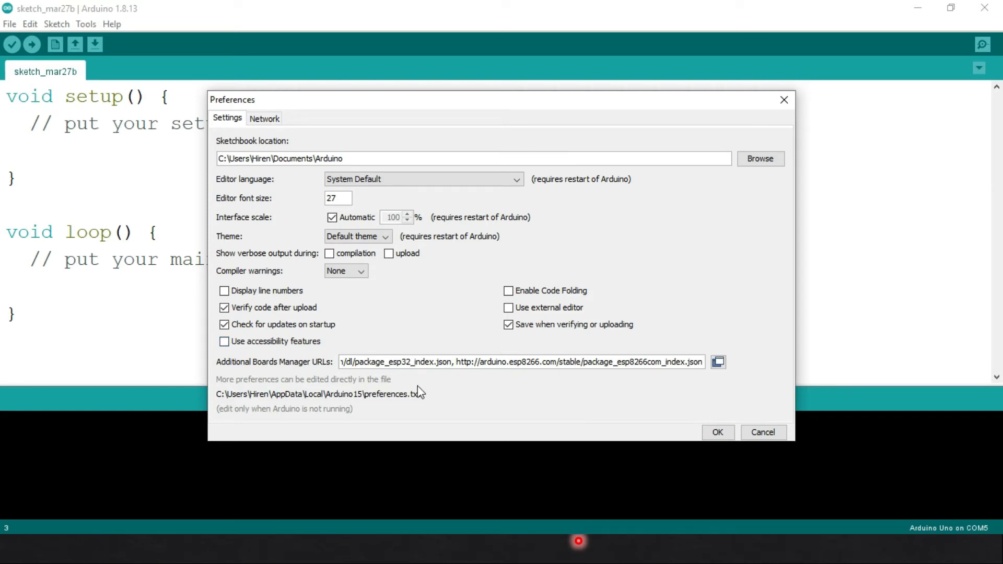
mouse_move(608, 423)
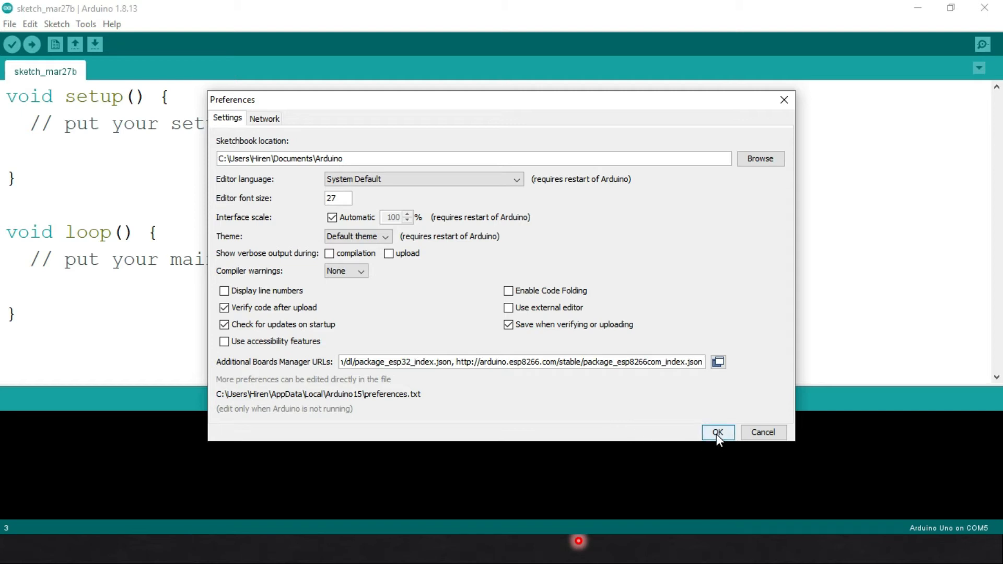
click(718, 432)
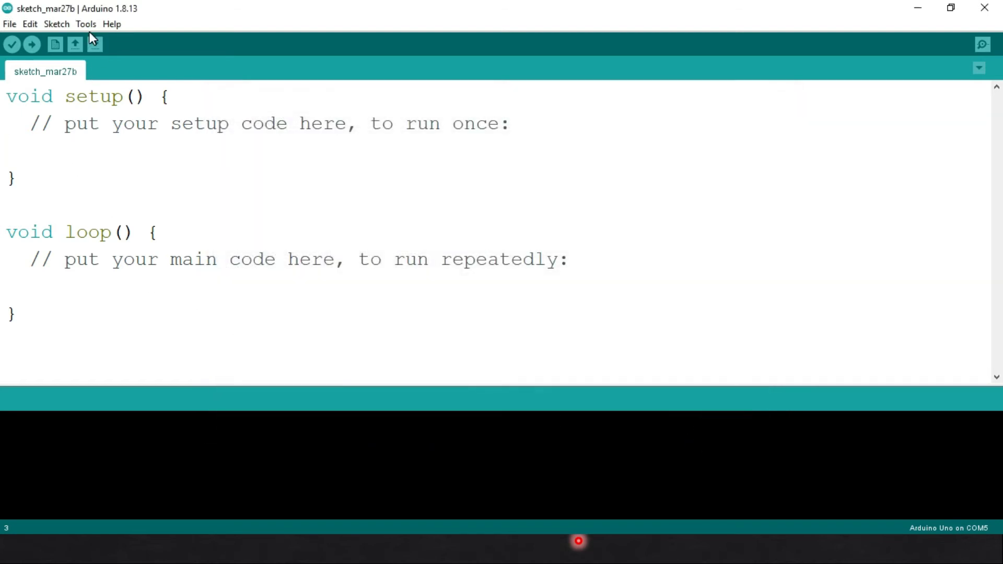
click(87, 24)
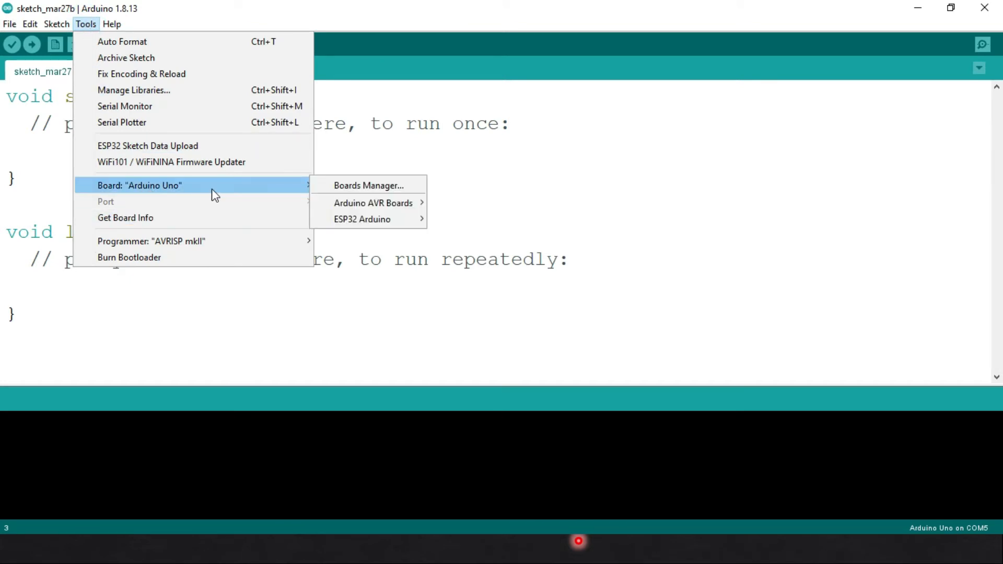
- Search Boards Manager for esp8266 and install the ESP8266 Community package version 2.7.4
click(367, 190)
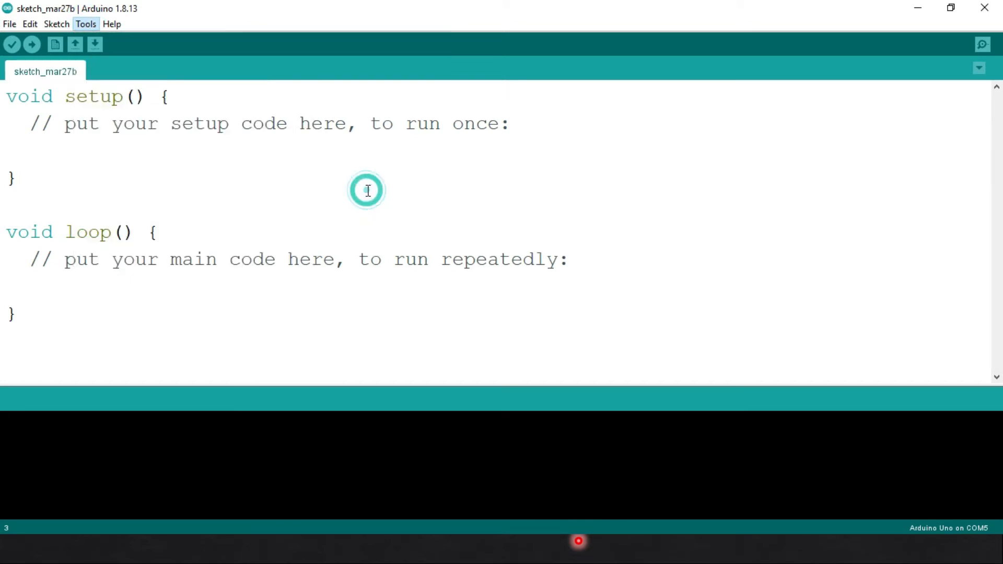
click(86, 24)
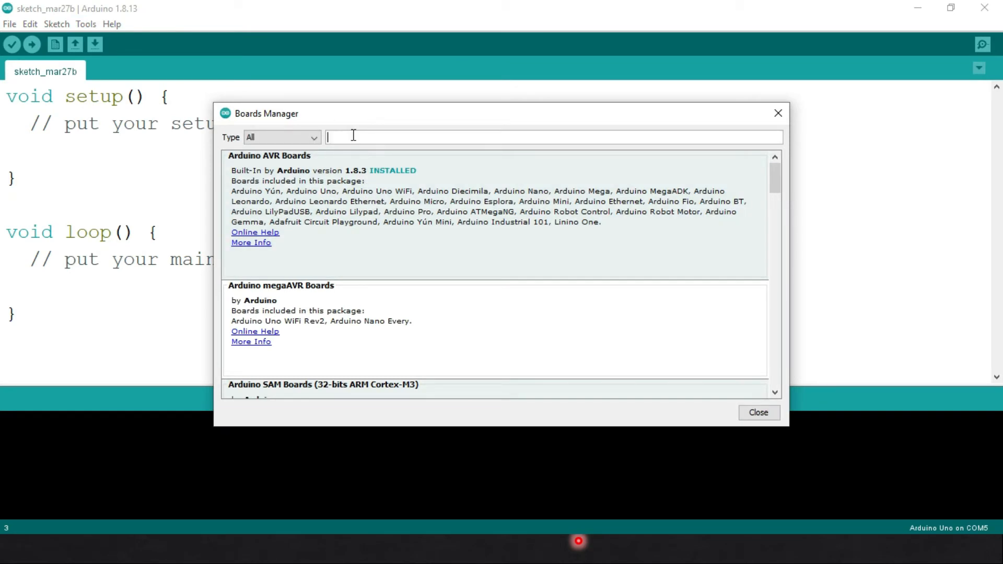
text(esp8266)
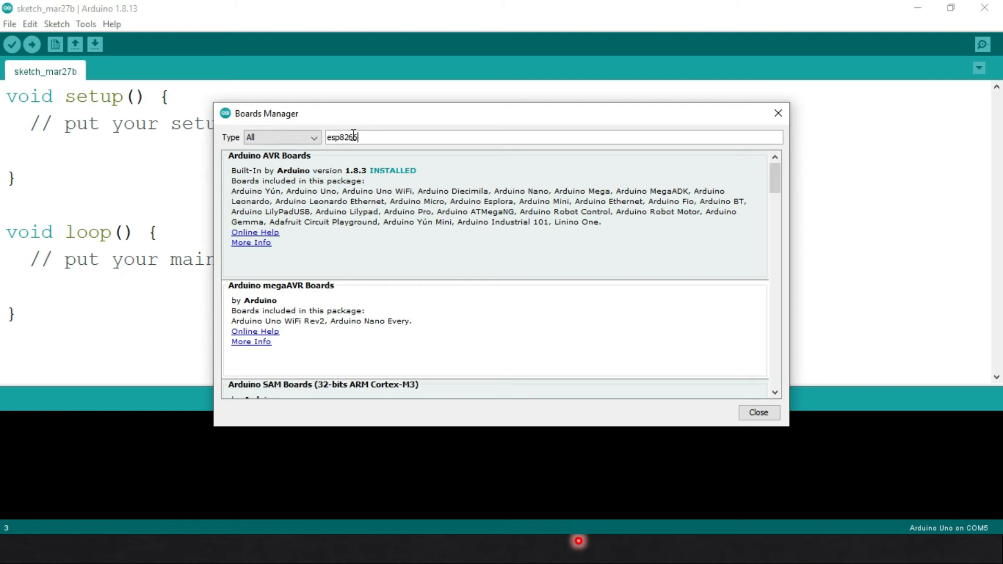
text(esp8266)
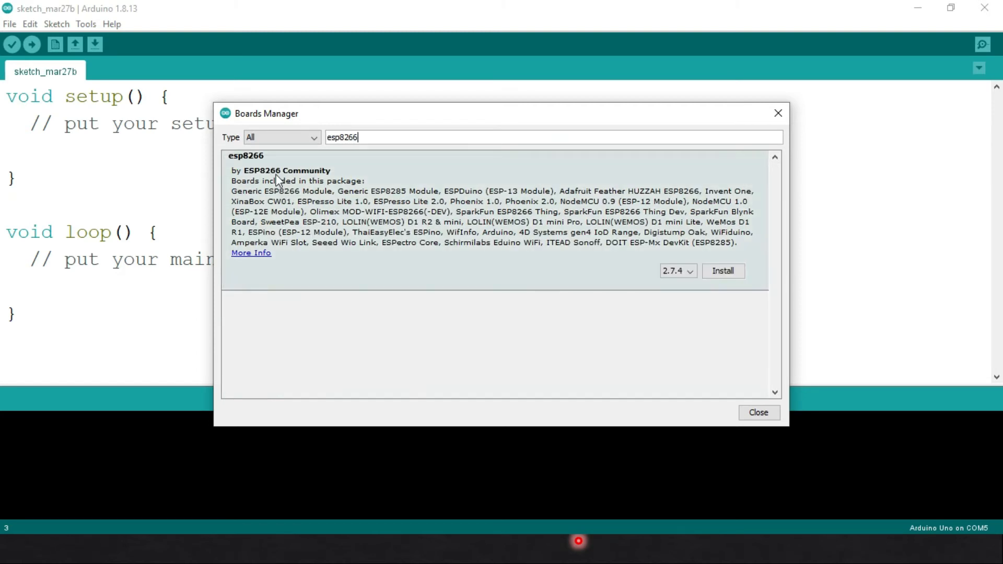
mouse_move(647, 248)
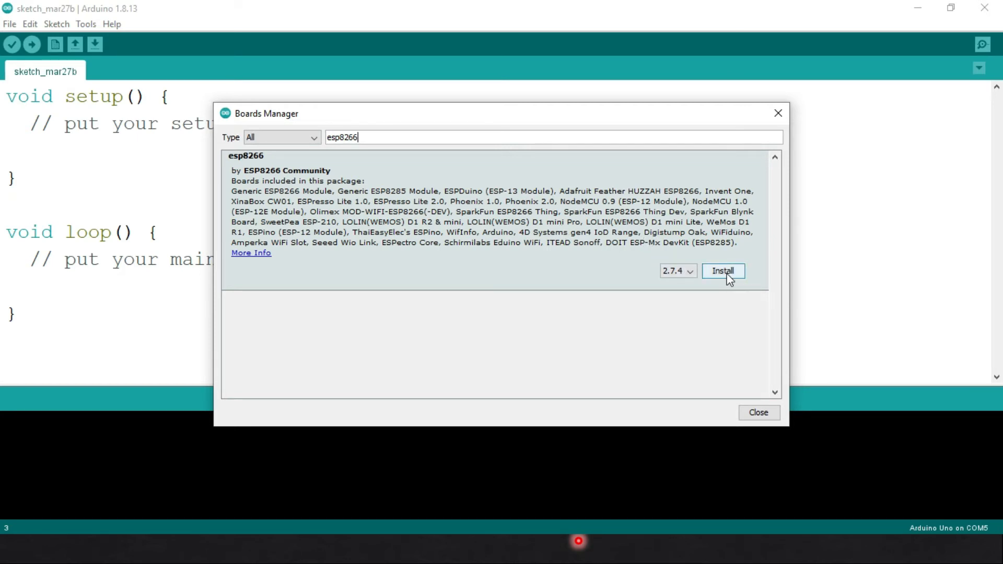
click(723, 270)
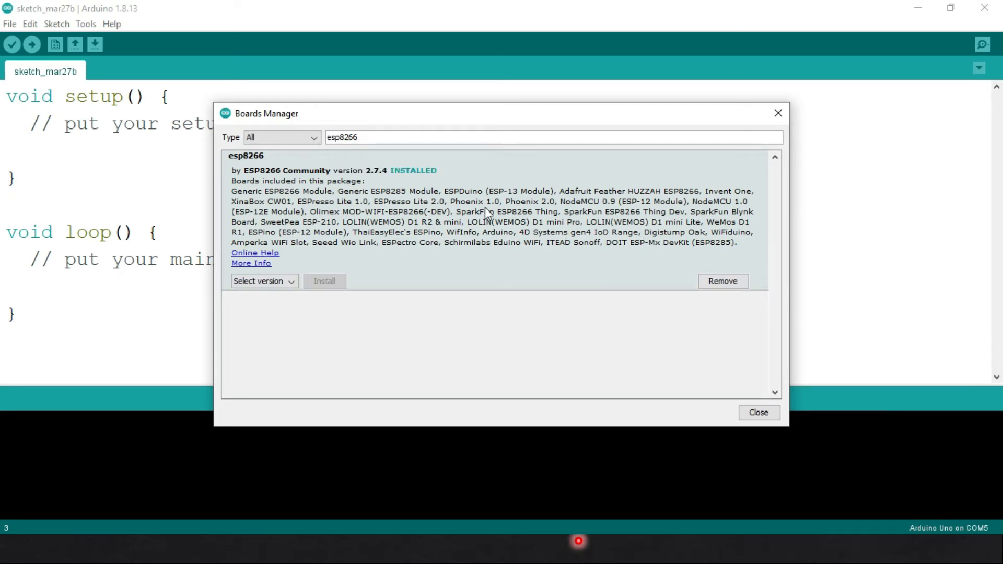
mouse_move(427, 215)
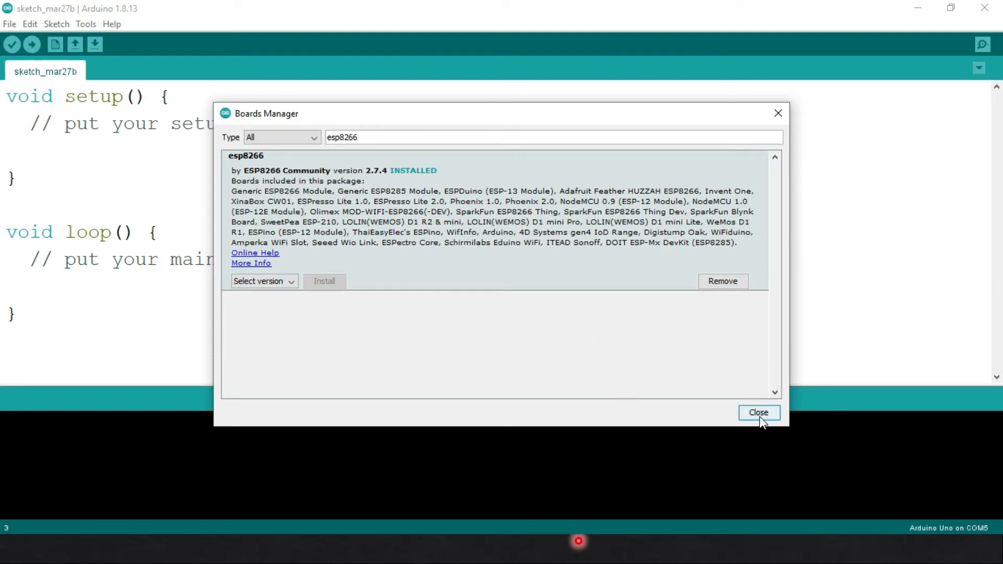
click(759, 412)
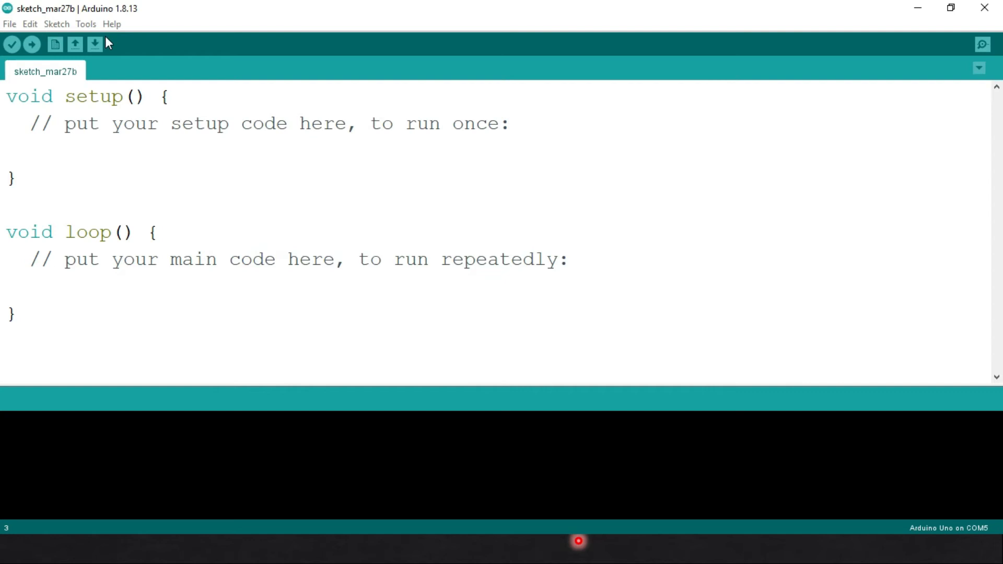
click(86, 24)
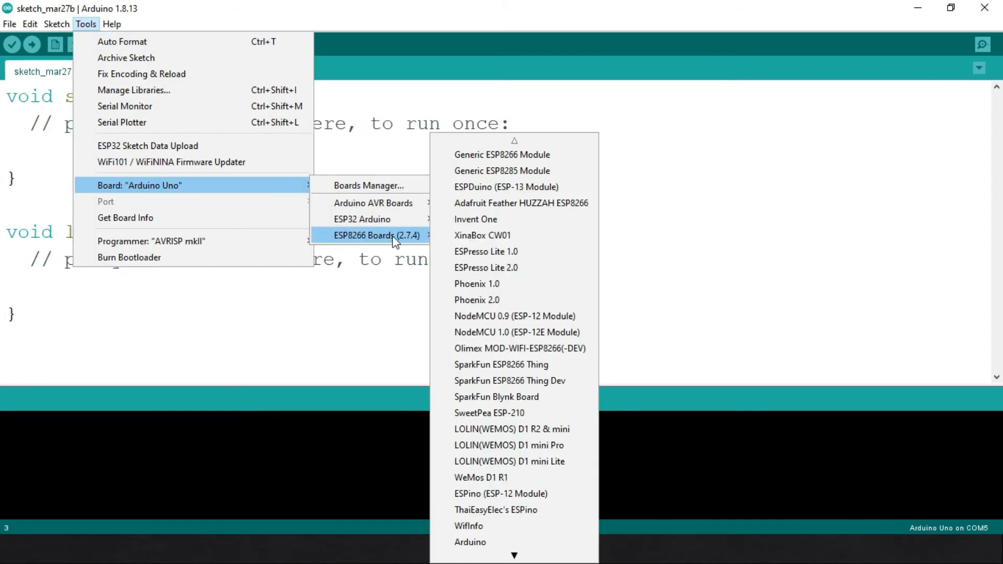
mouse_move(511, 255)
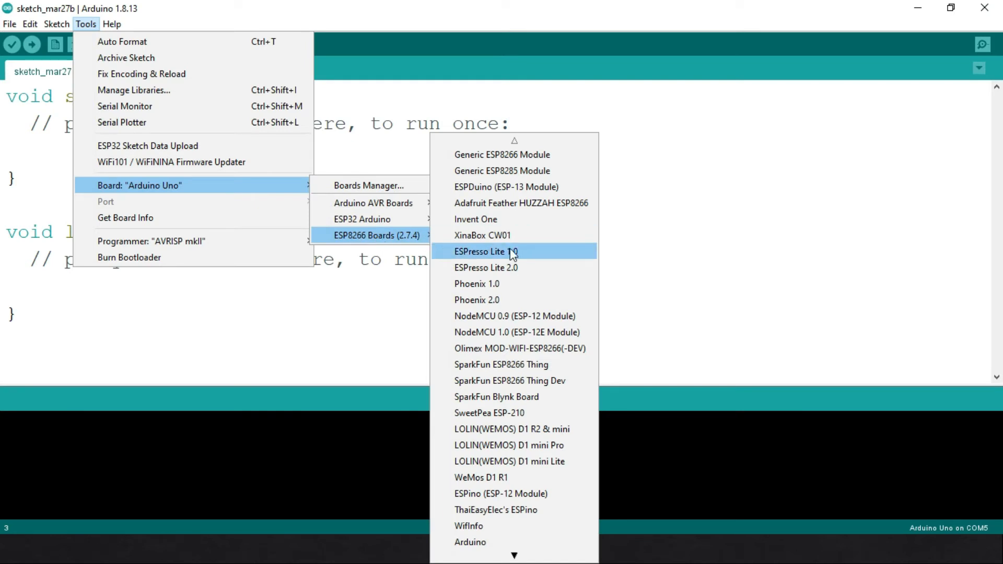
mouse_move(523, 369)
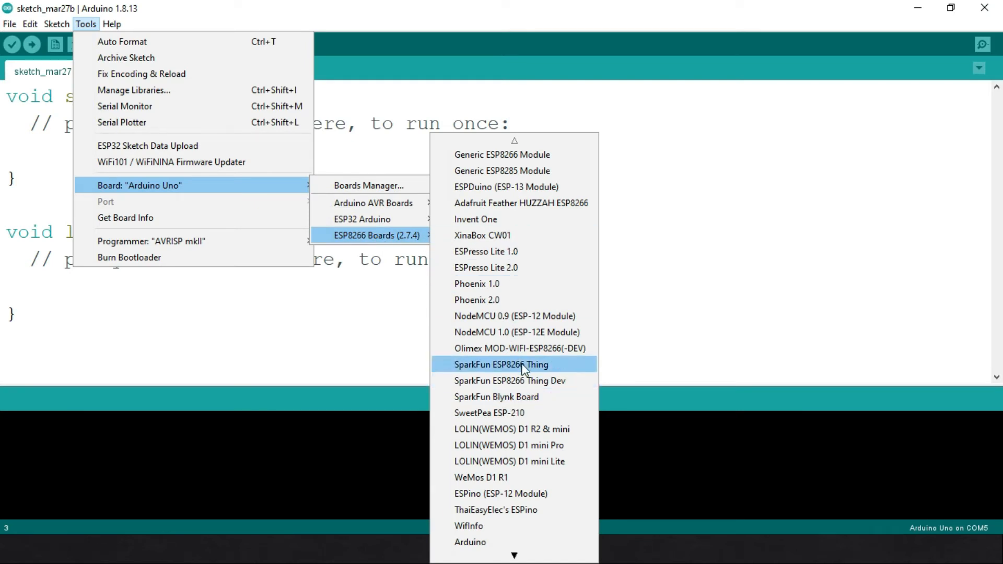
mouse_move(541, 436)
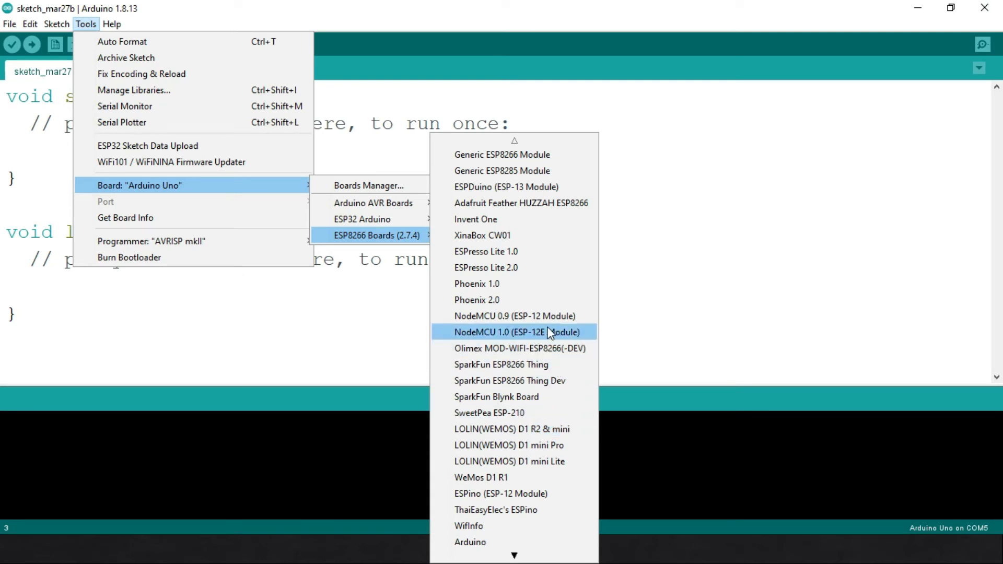
mouse_move(539, 337)
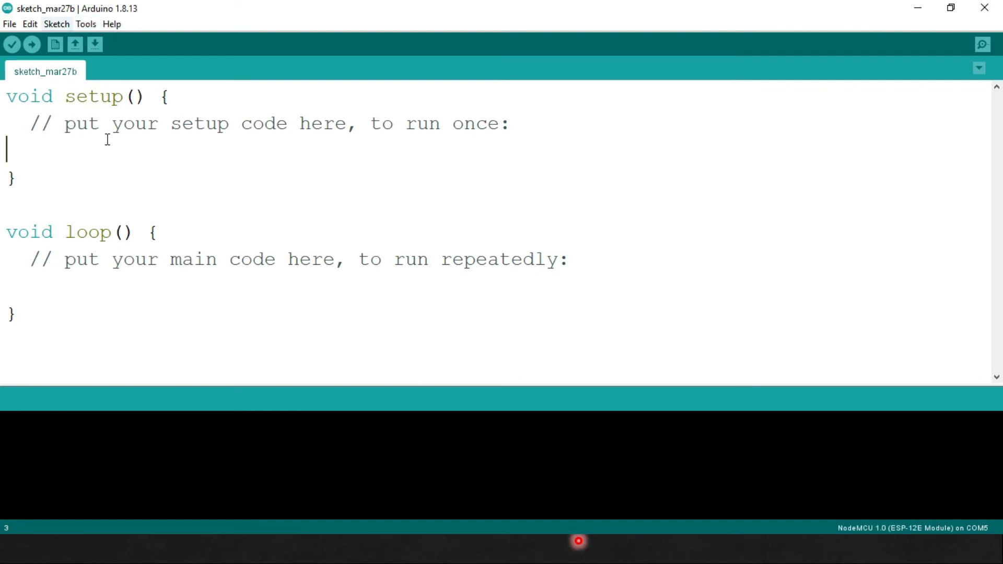
click(86, 24)
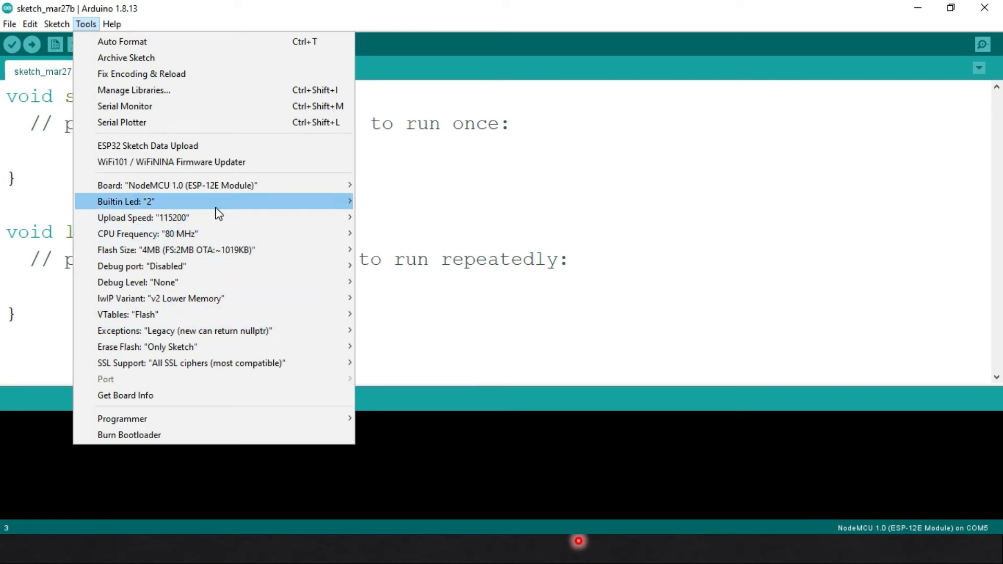
mouse_move(219, 234)
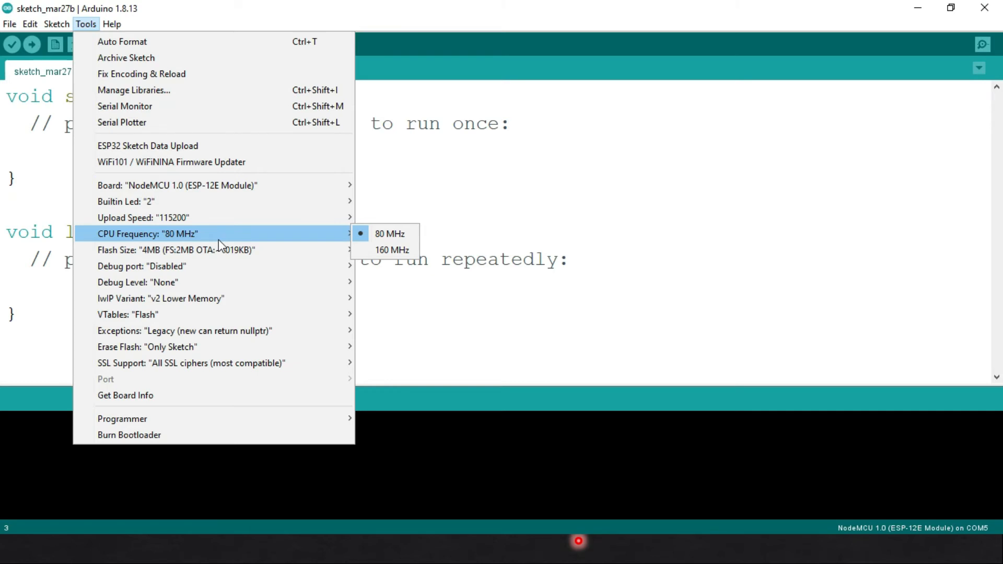
mouse_move(231, 320)
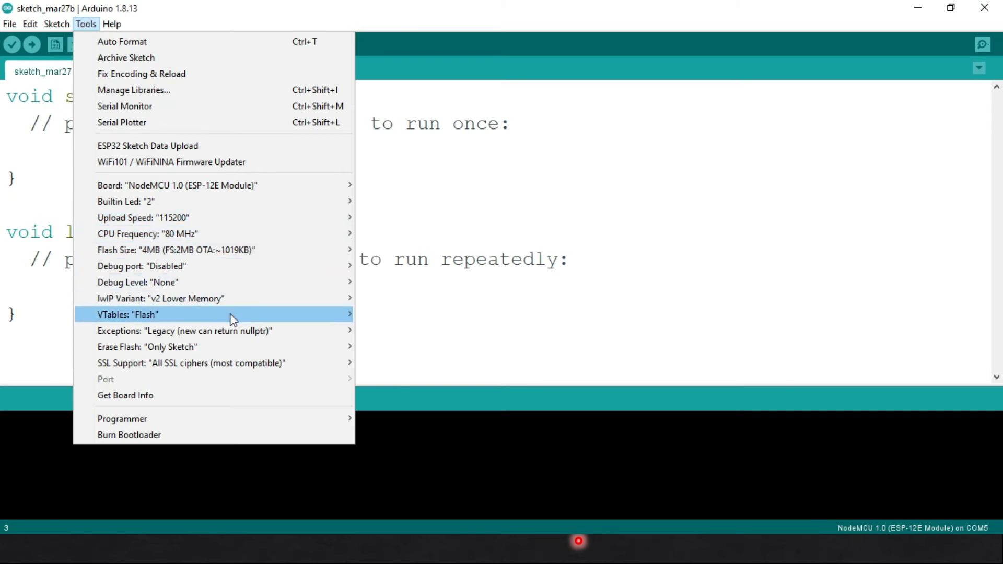
mouse_move(247, 273)
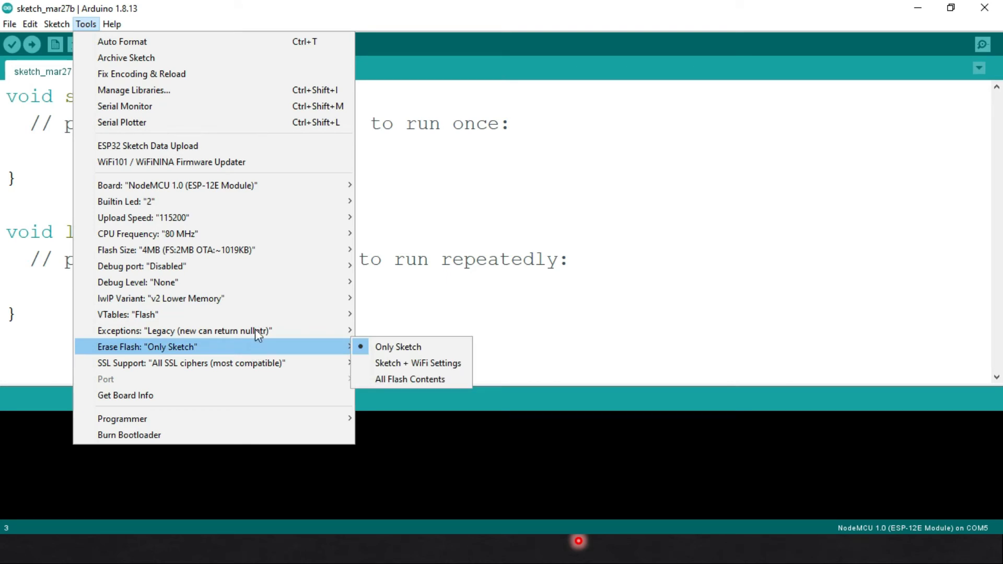
mouse_move(281, 282)
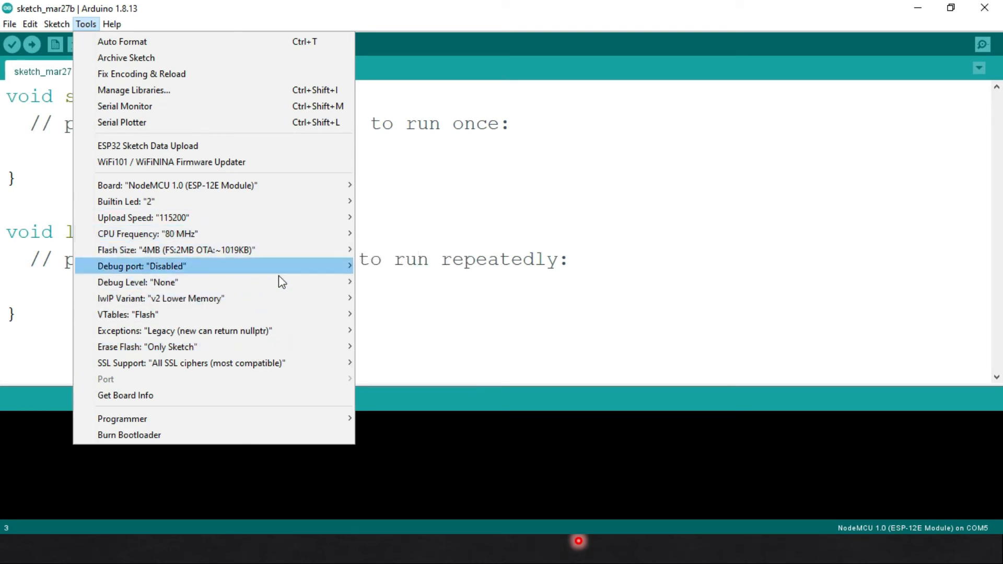
mouse_move(159, 299)
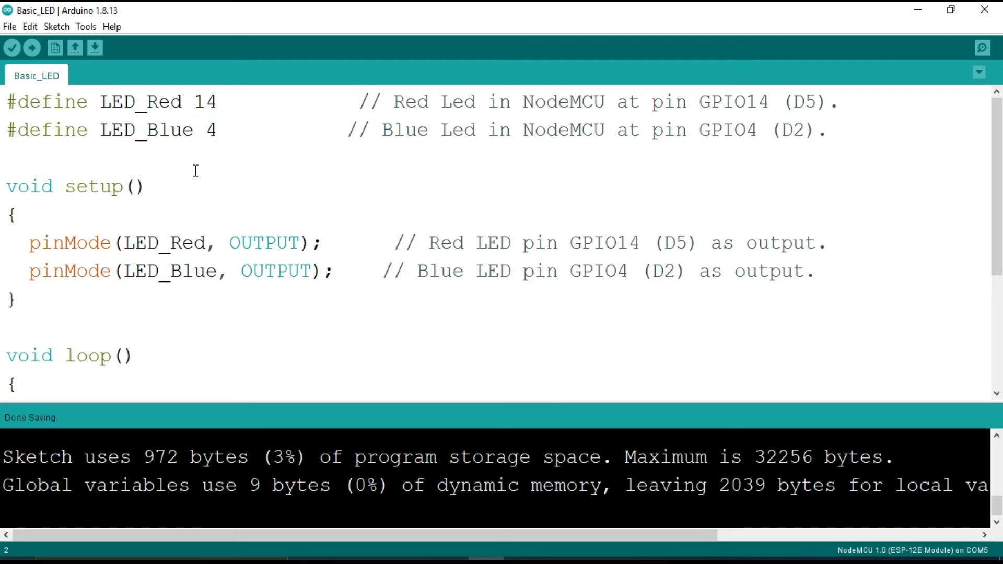
- Read through Basic_LED's pin defines (red GPIO14, blue GPIO4), setup and loop code
click(216, 129)
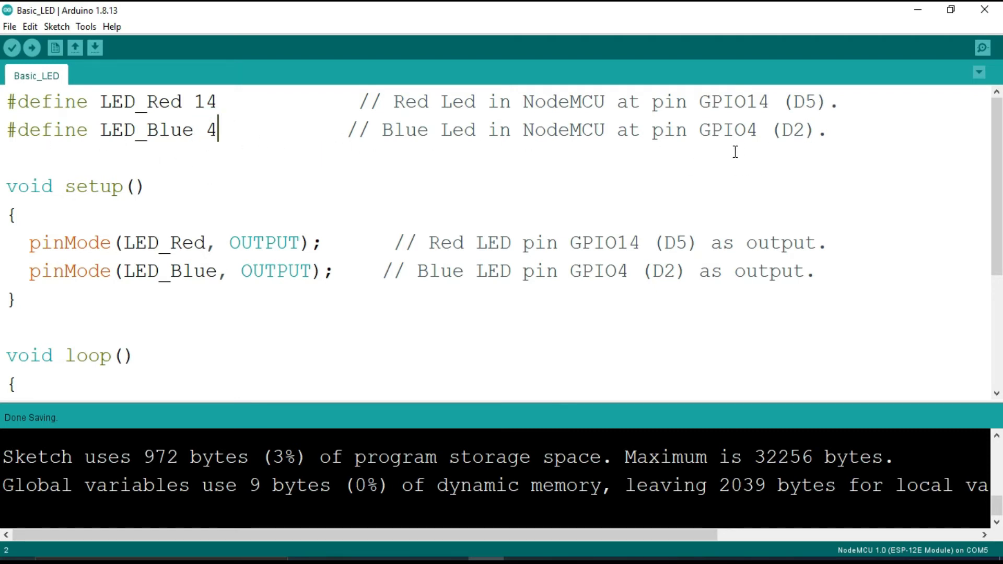
mouse_move(811, 130)
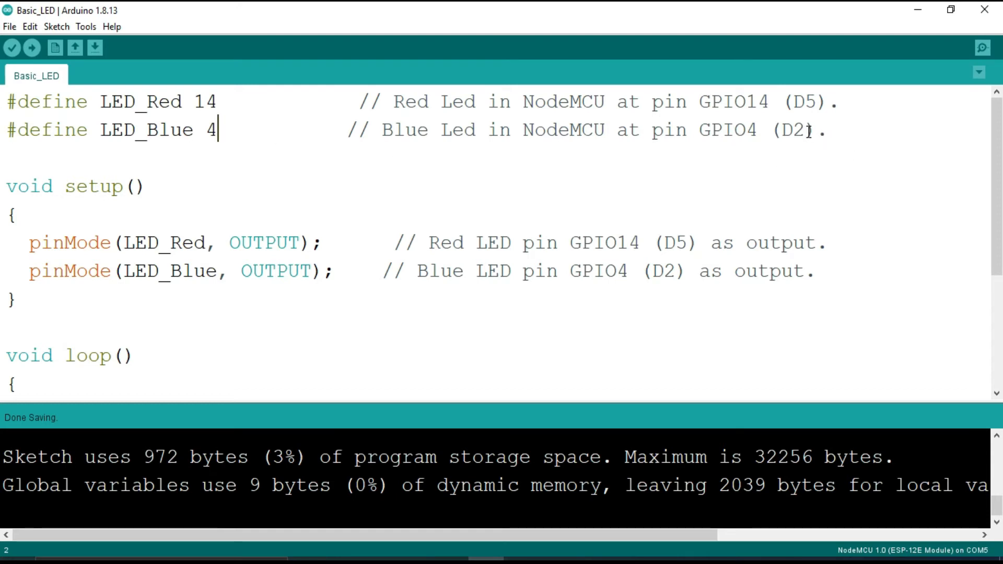
mouse_move(280, 228)
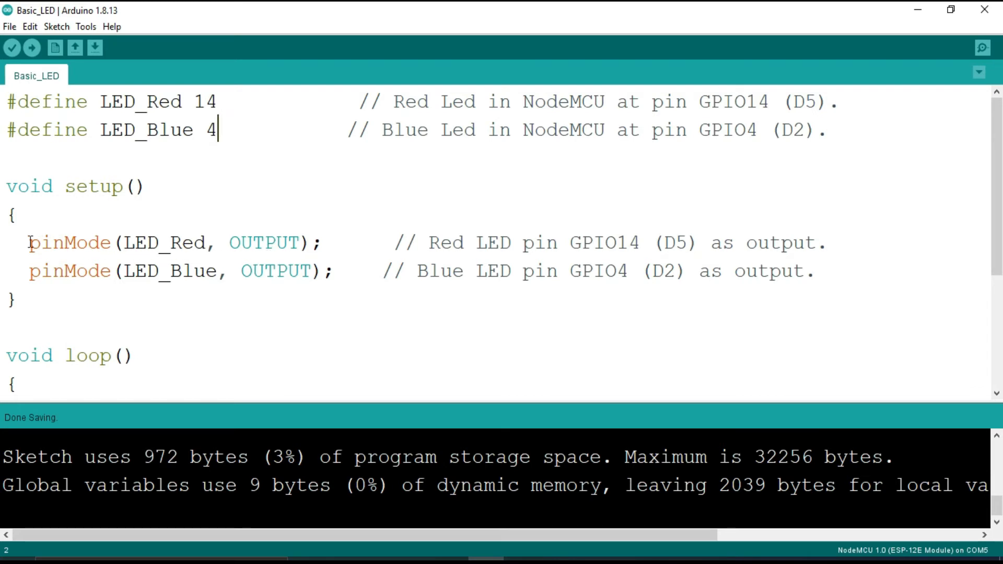
drag(29, 242, 298, 242)
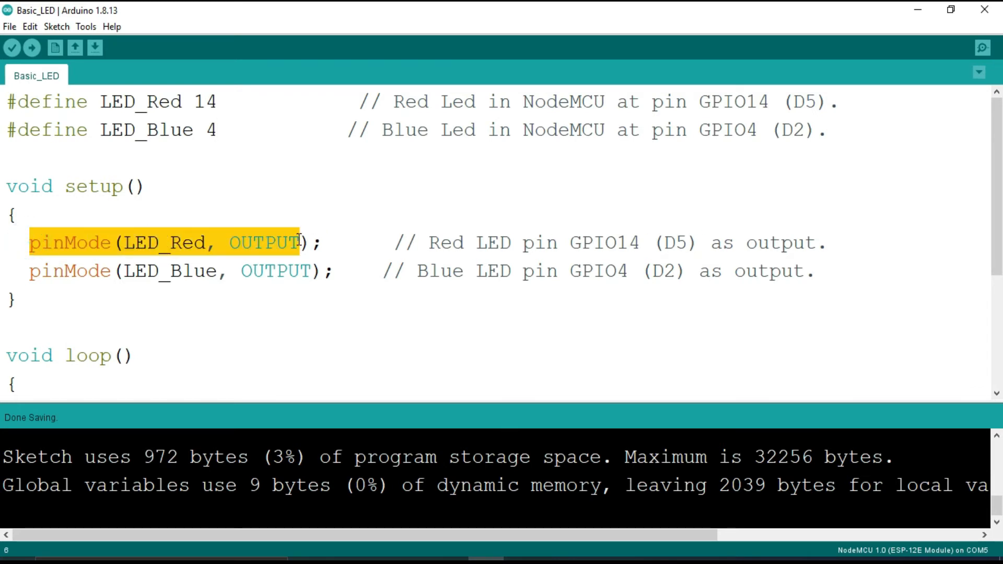
scroll(down, 3)
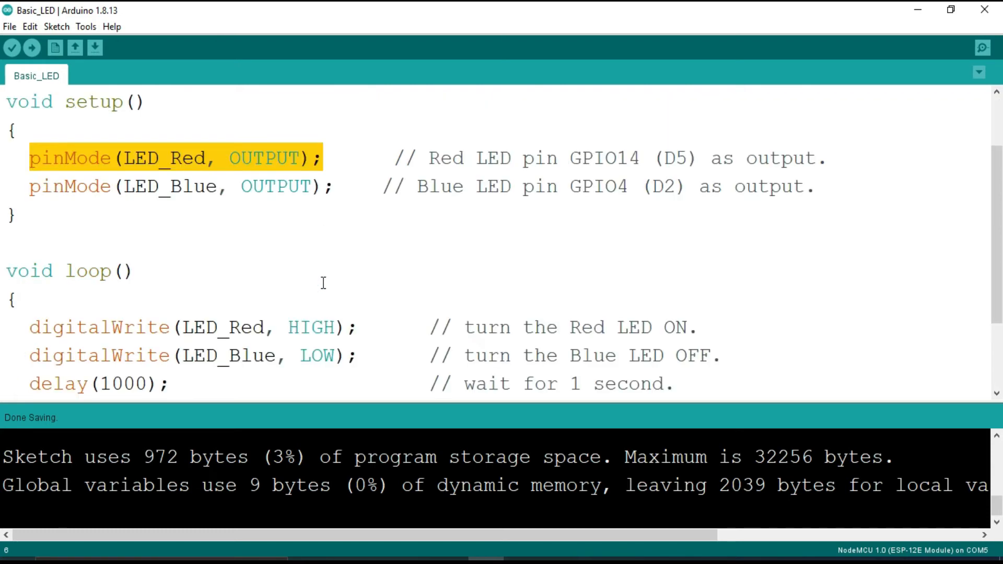
scroll(down, 3)
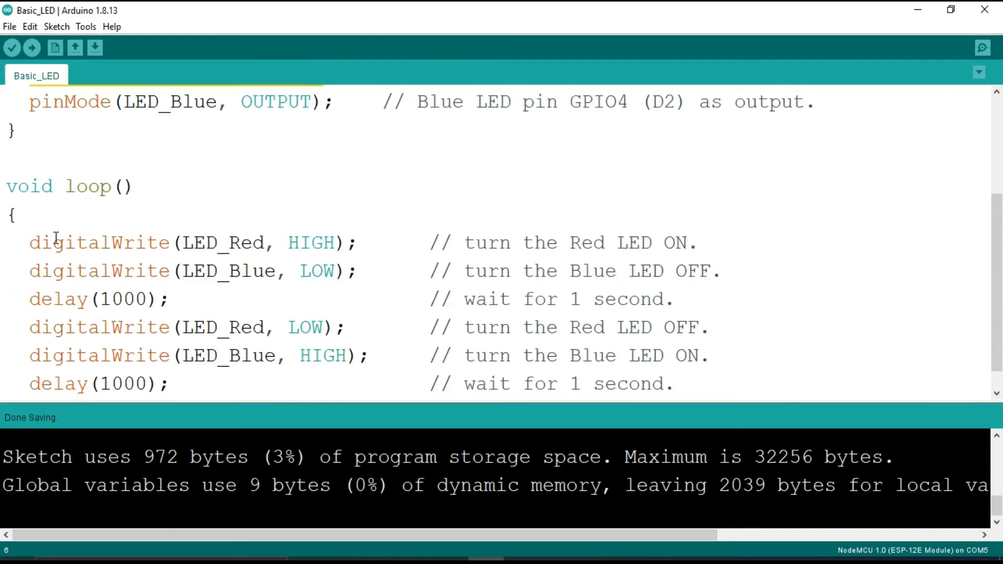
scroll(down, 3)
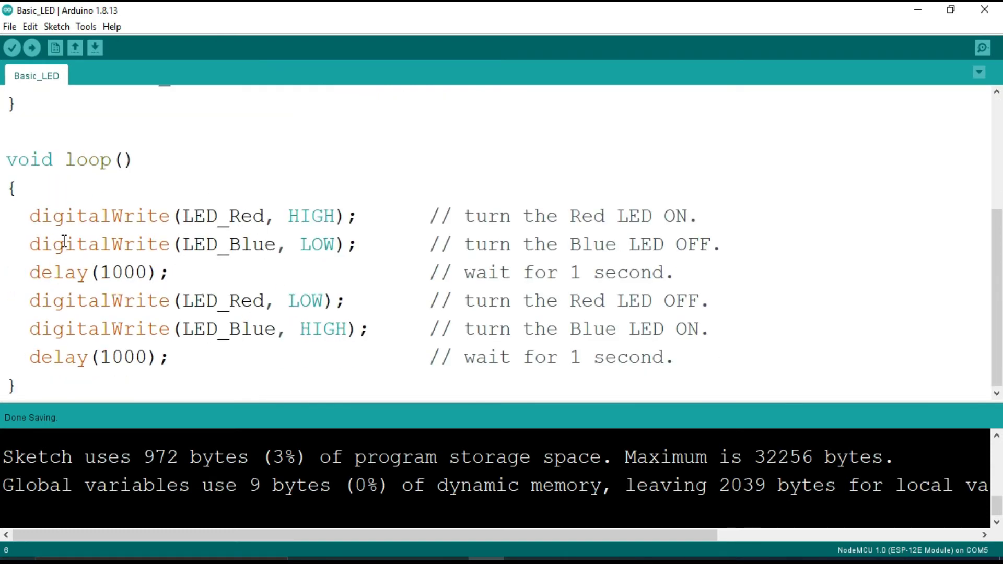
mouse_move(194, 274)
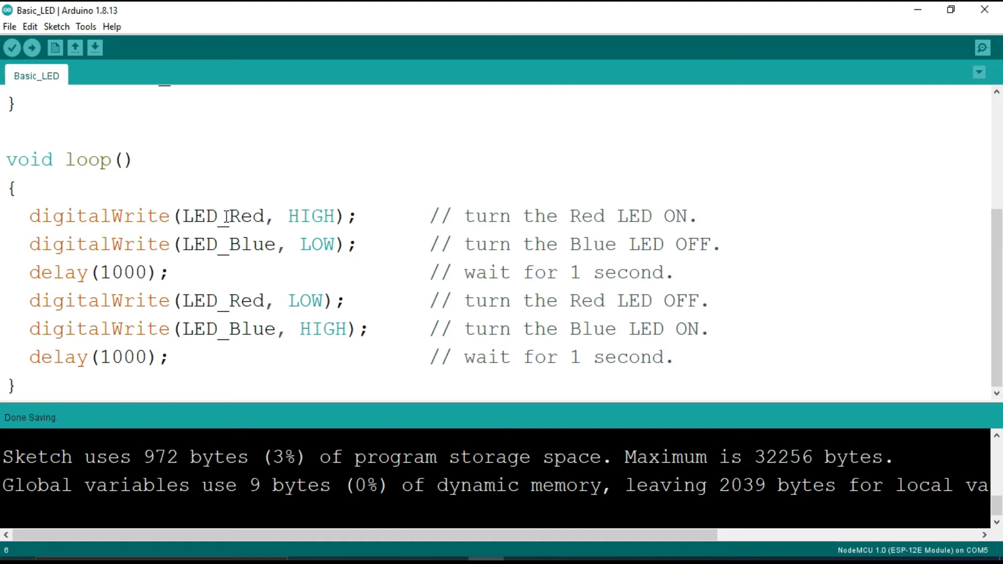
double_click(248, 216)
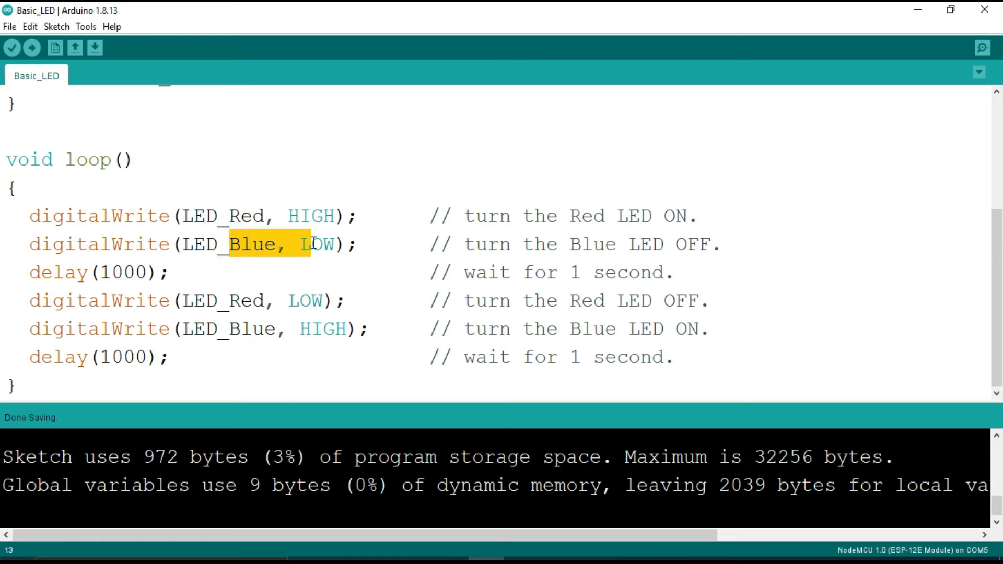
click(235, 277)
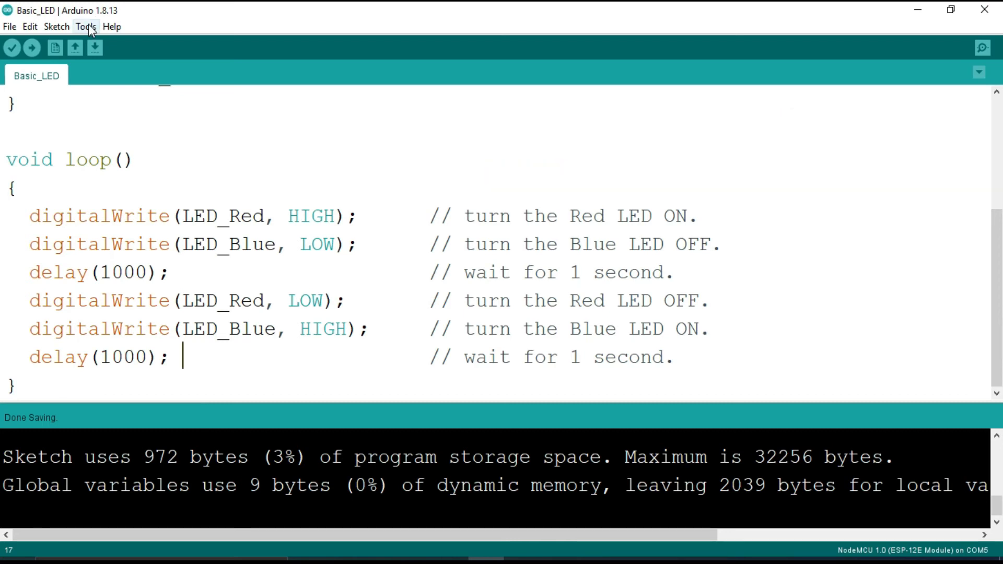
click(88, 26)
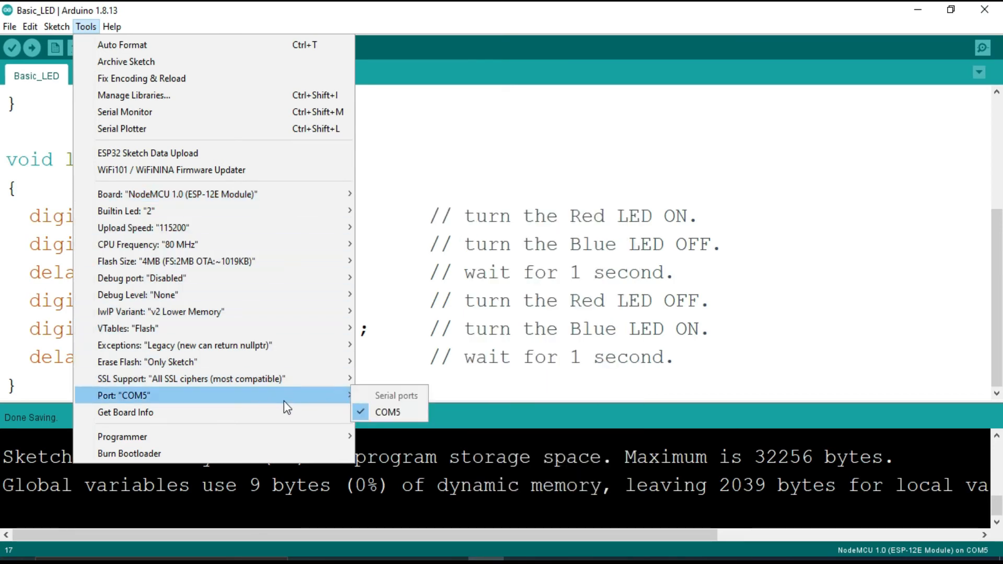
mouse_move(393, 412)
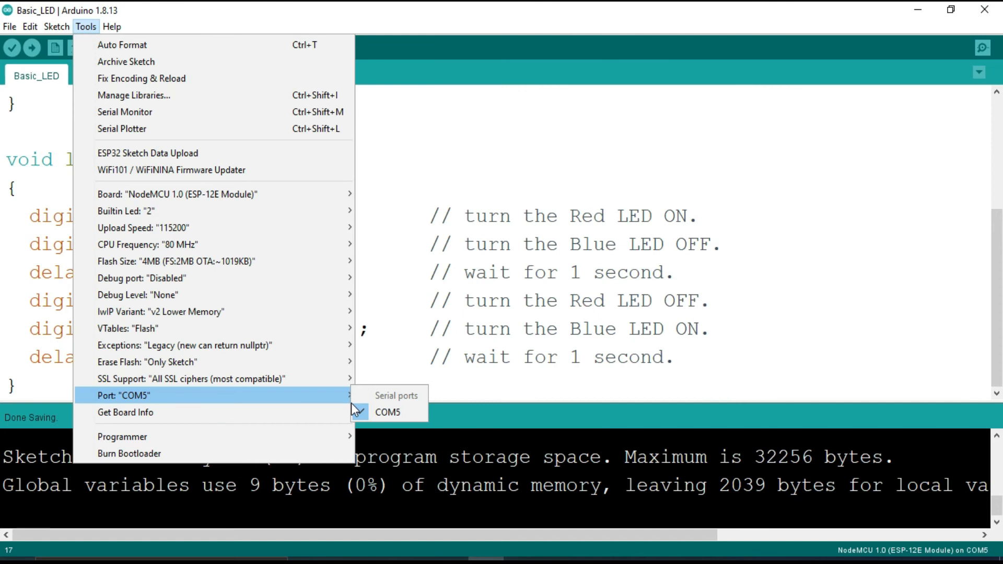
mouse_move(155, 418)
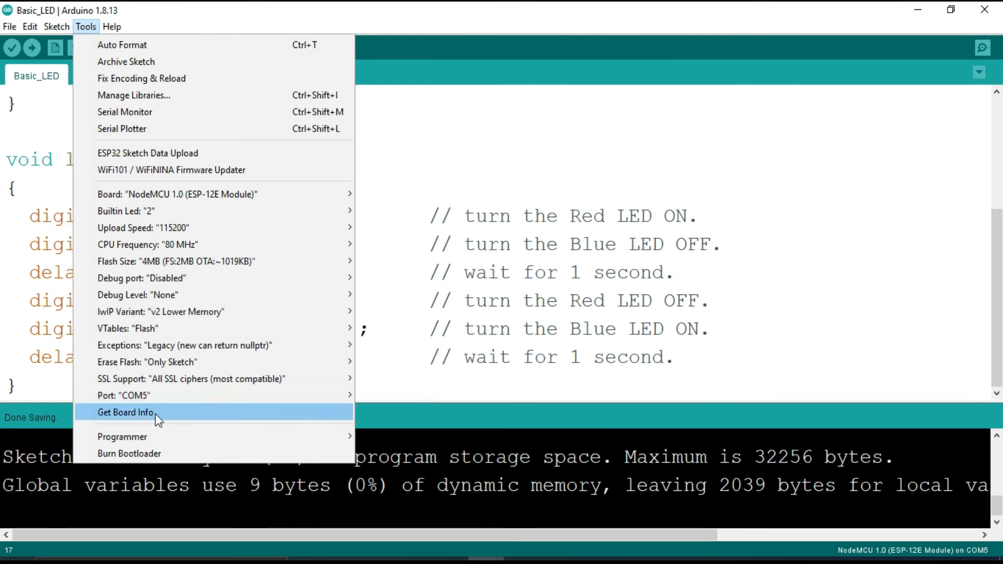
mouse_move(267, 215)
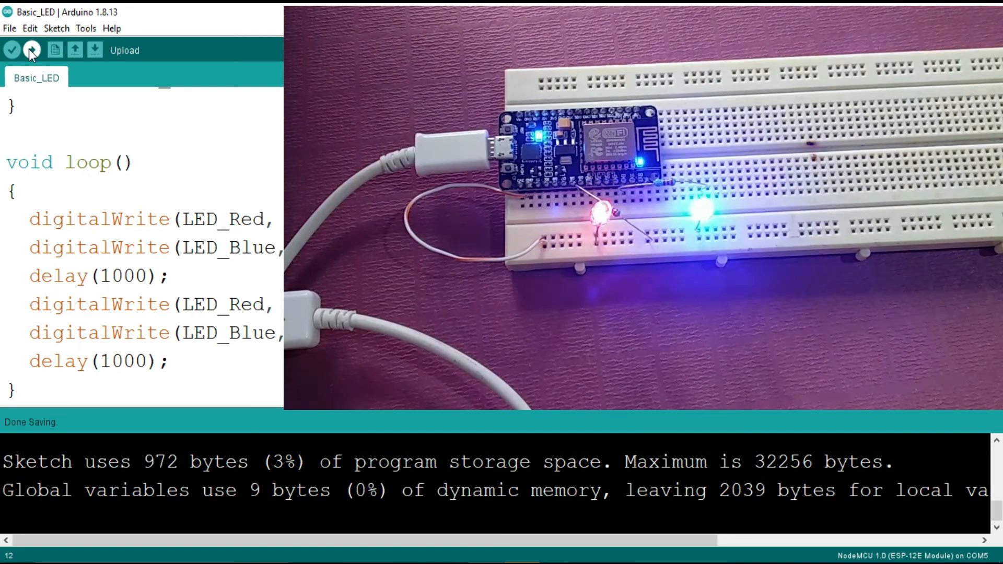
- Upload the Basic_LED sketch to the NodeMCU board
click(31, 51)
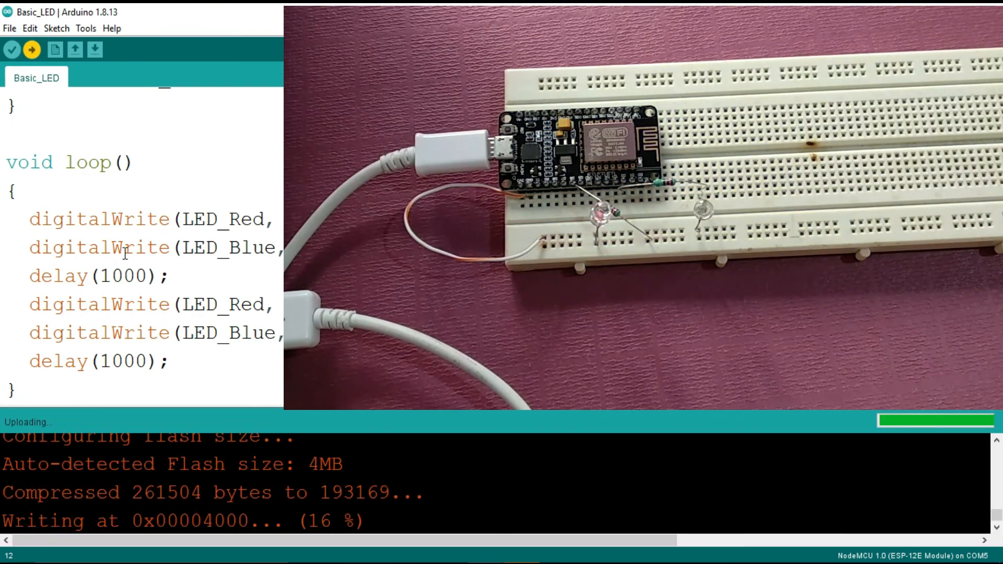